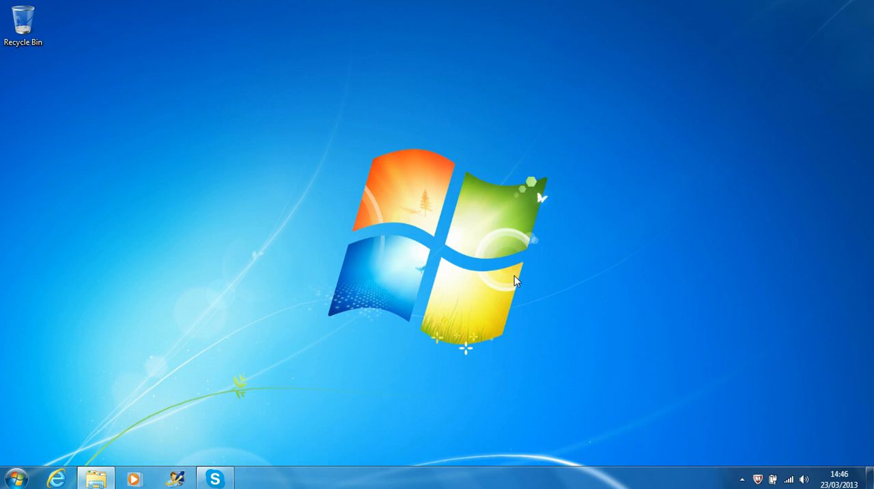
mouse_move(596, 192)
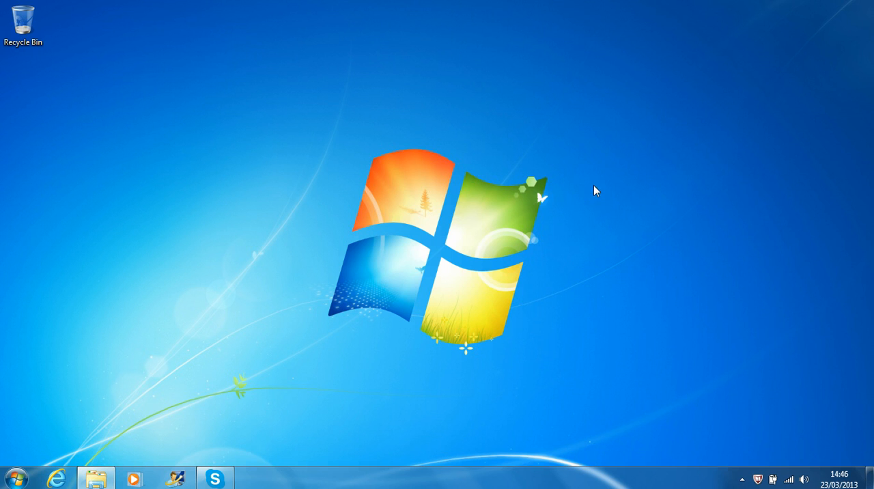
mouse_move(273, 178)
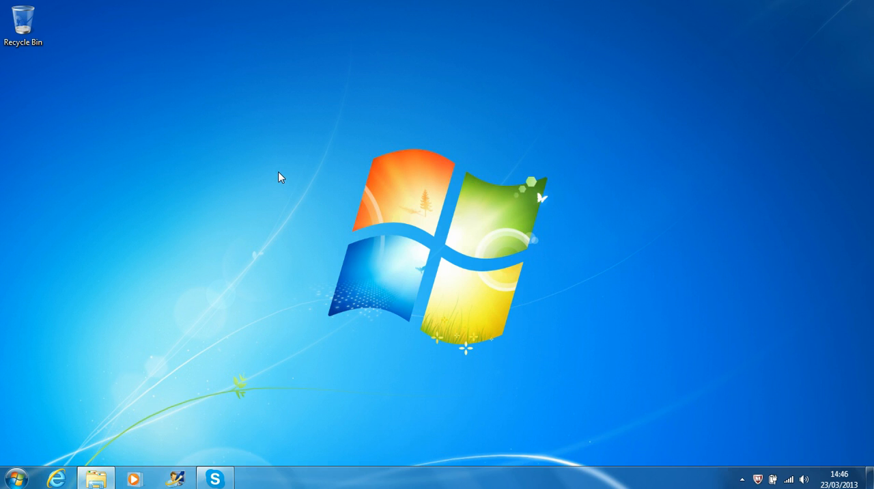
mouse_move(312, 181)
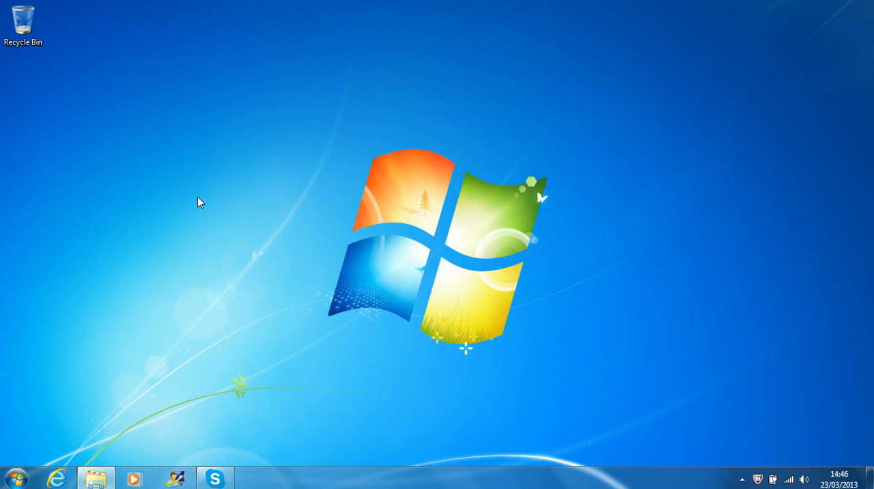
mouse_move(40, 452)
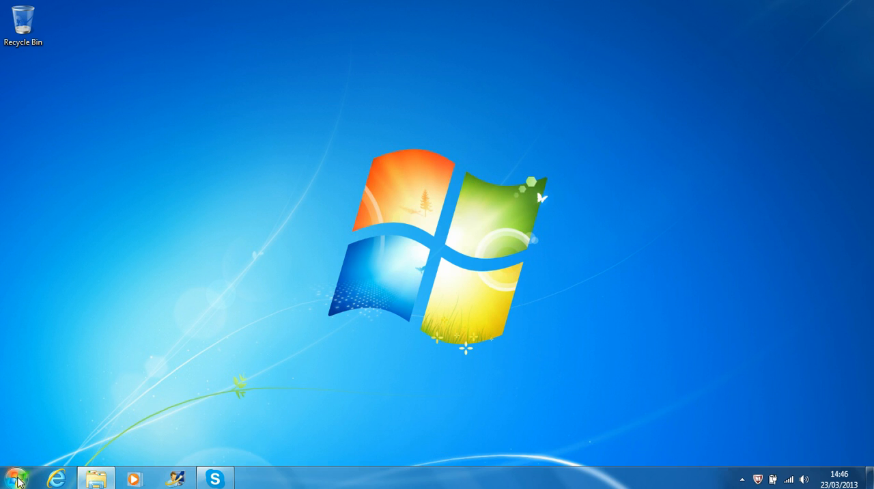
Launch Control Panel from the Start menu's right column
left_click(15, 478)
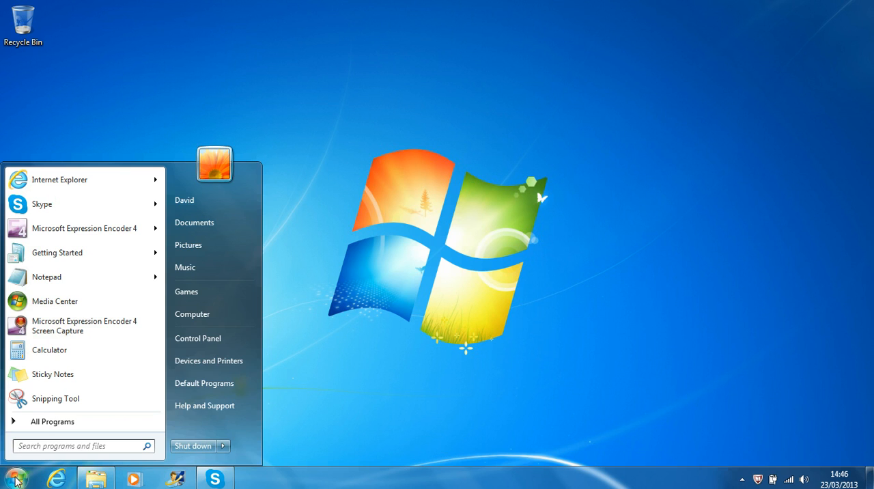
mouse_move(198, 338)
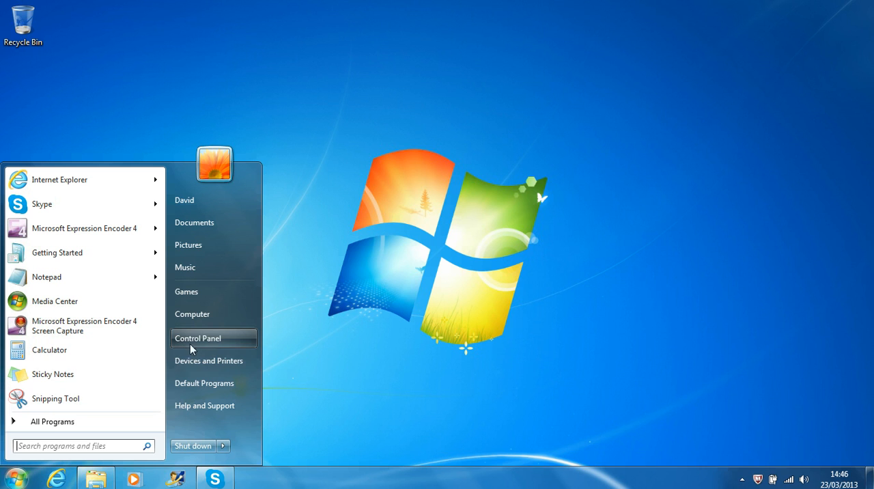
mouse_move(227, 341)
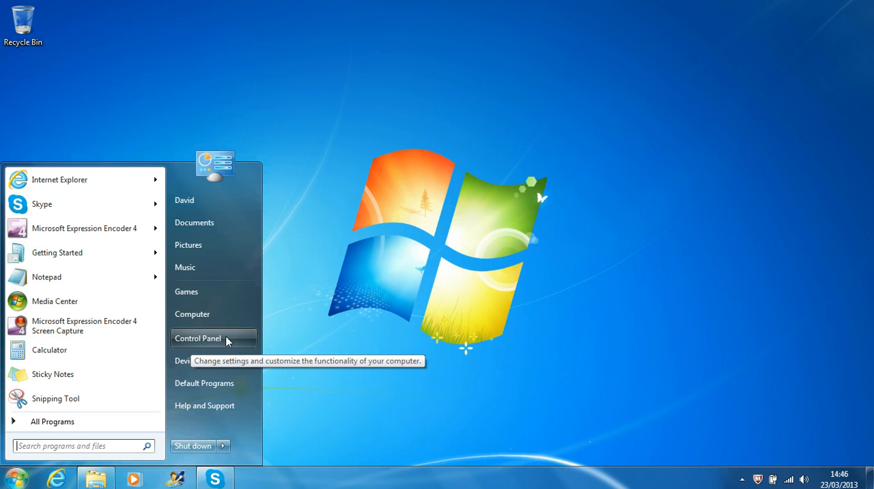
mouse_move(215, 345)
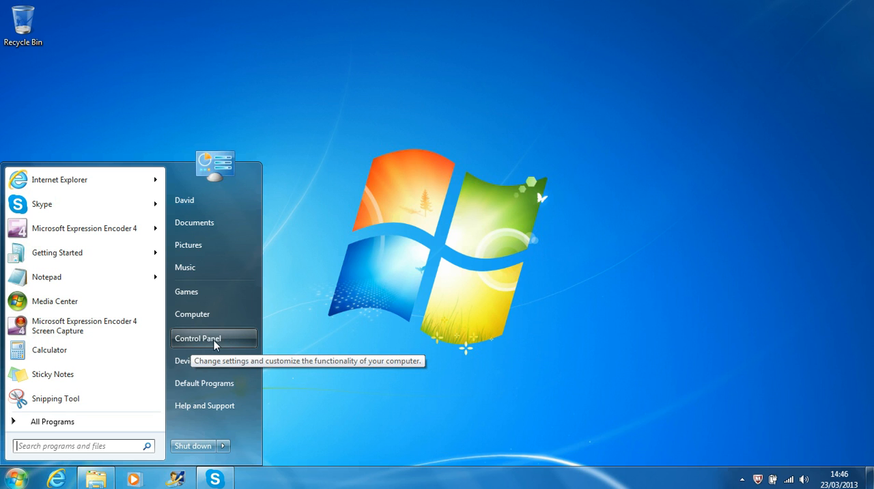
mouse_move(220, 344)
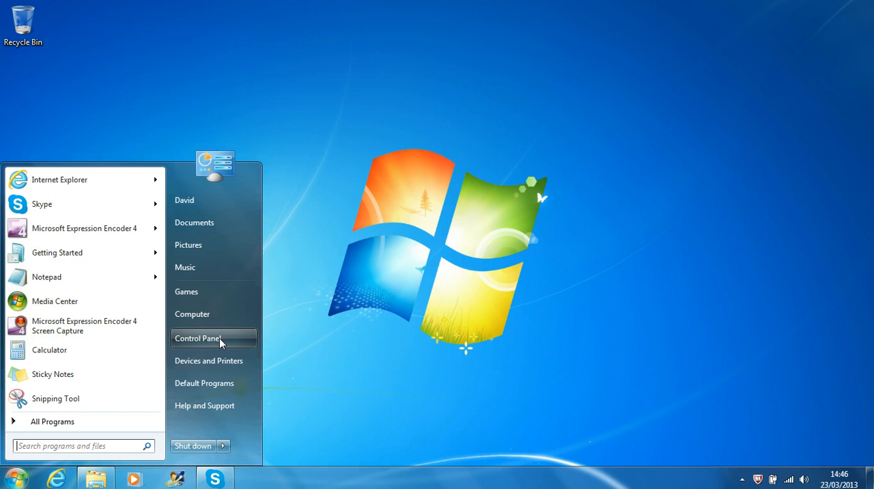
left_click(199, 339)
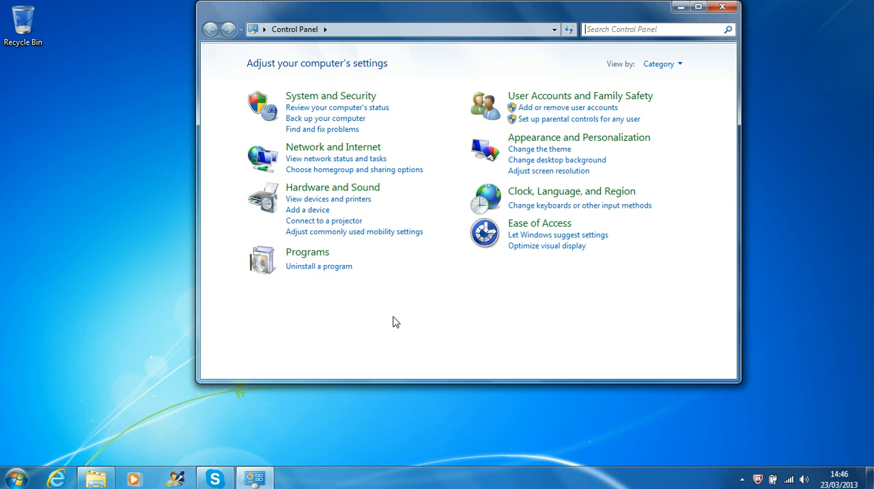
mouse_move(681, 219)
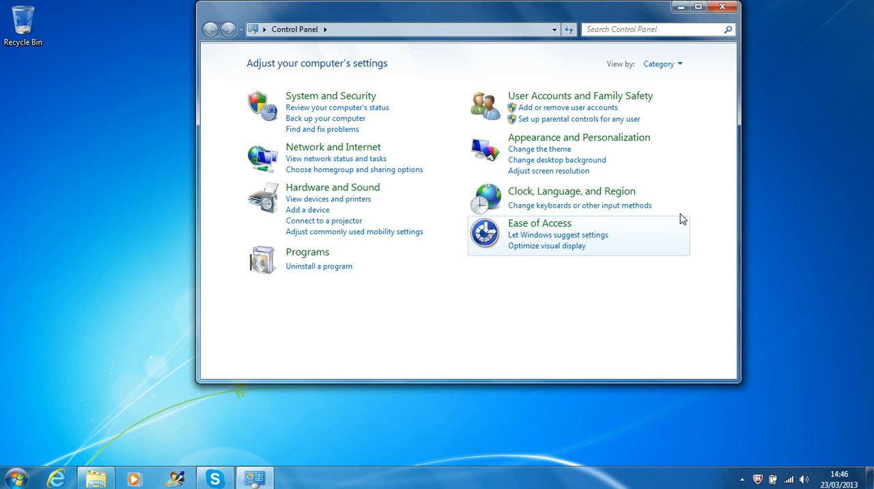
mouse_move(622, 143)
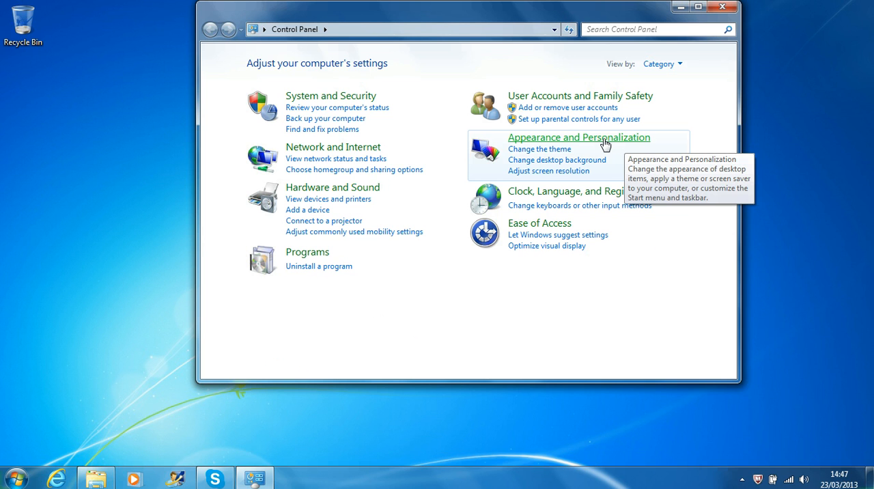
Go into the Appearance and Personalization category from Category view
left_click(579, 137)
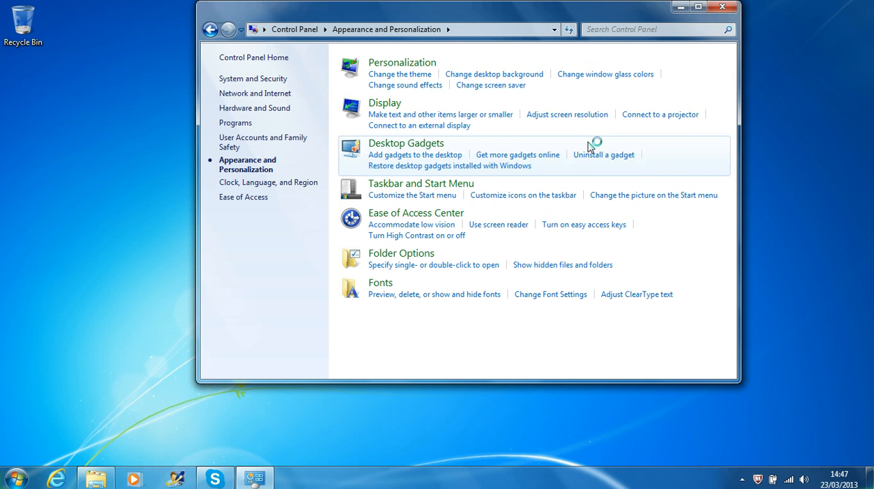
mouse_move(590, 145)
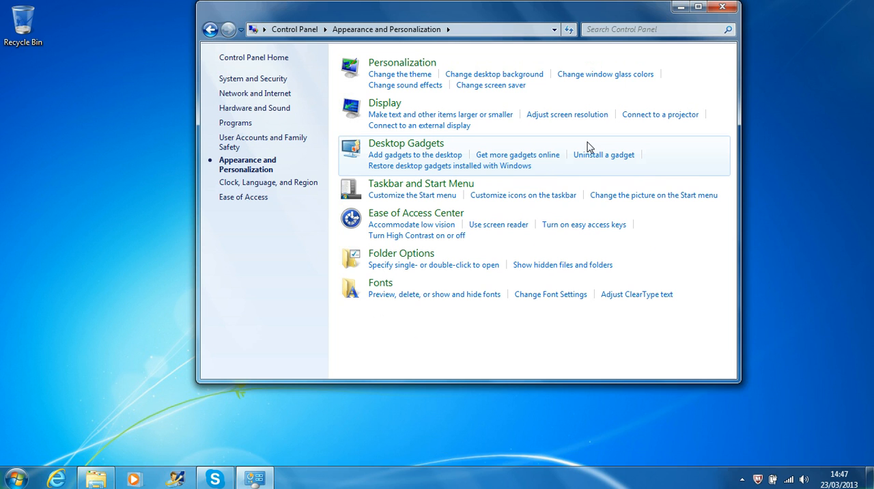
mouse_move(580, 149)
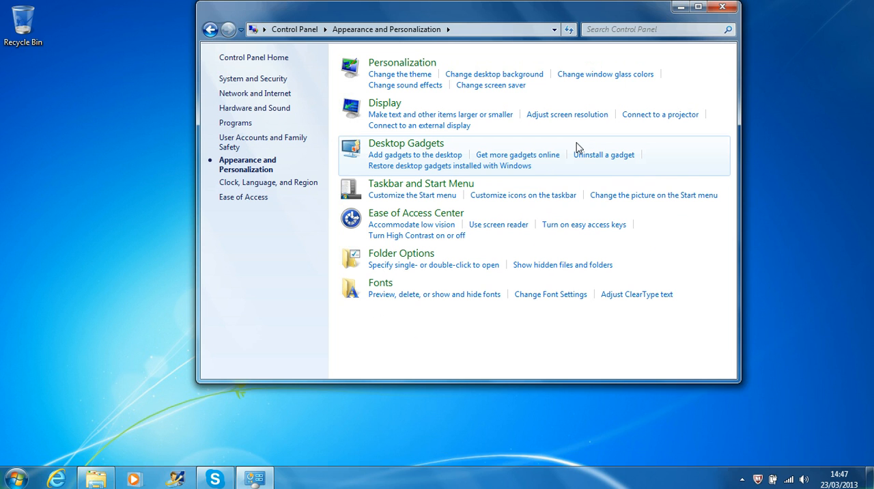
mouse_move(407, 143)
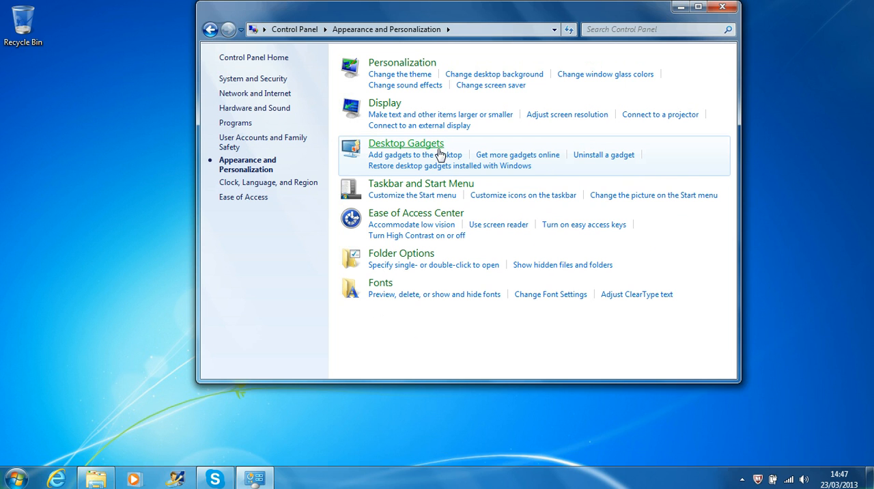
mouse_move(388, 258)
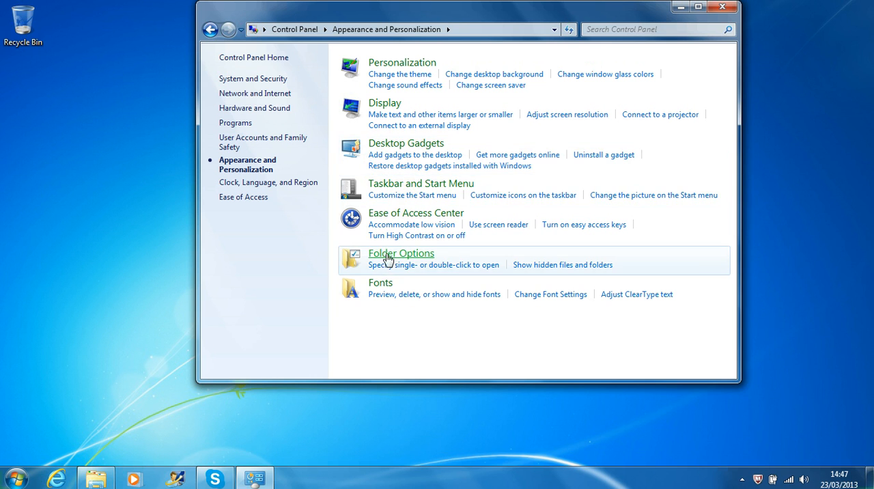
mouse_move(397, 134)
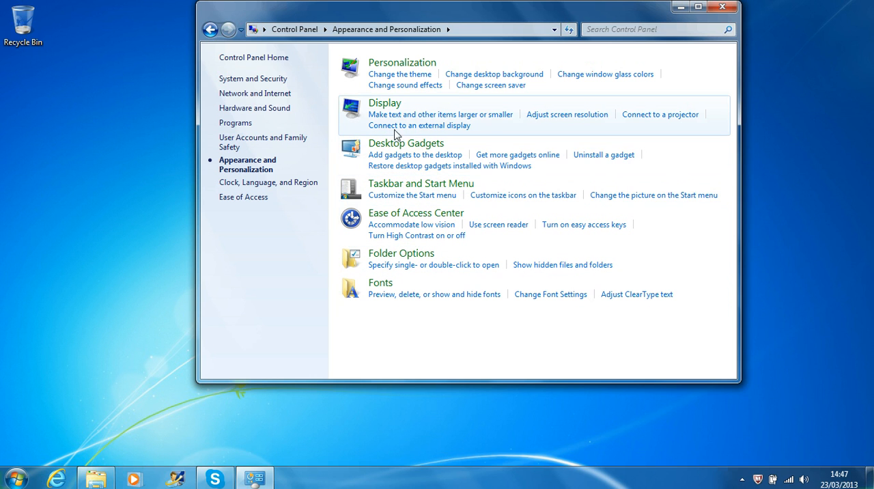
mouse_move(493, 125)
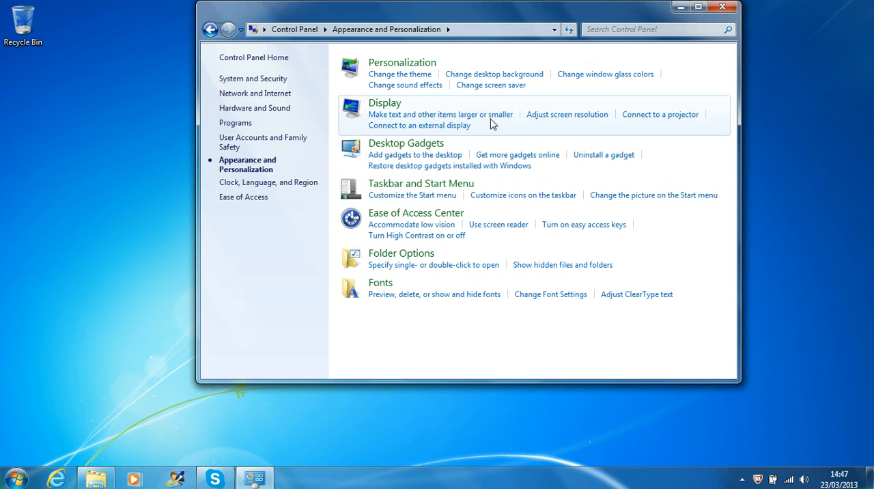
mouse_move(390, 74)
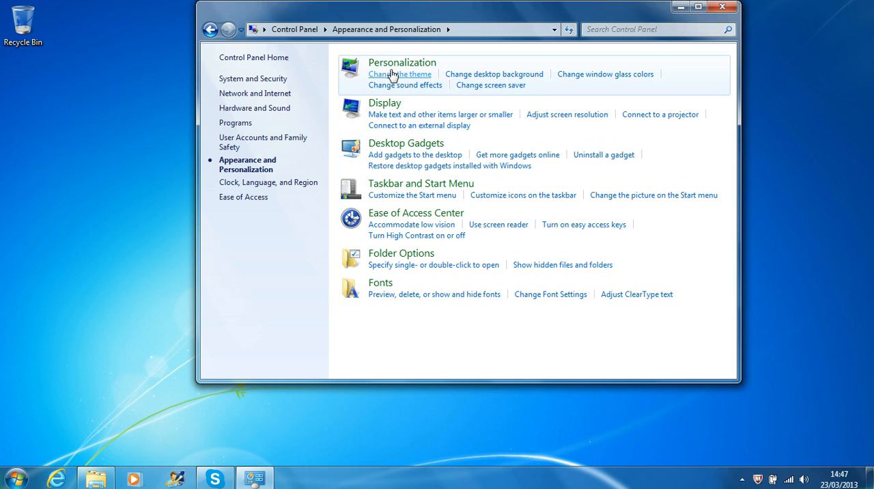
mouse_move(401, 63)
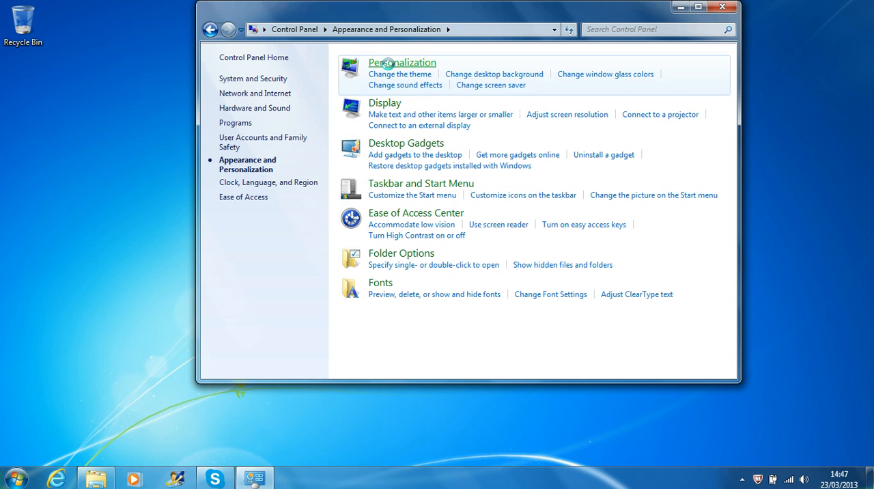
Go into Personalization to see the saved and Aero theme gallery
left_click(402, 63)
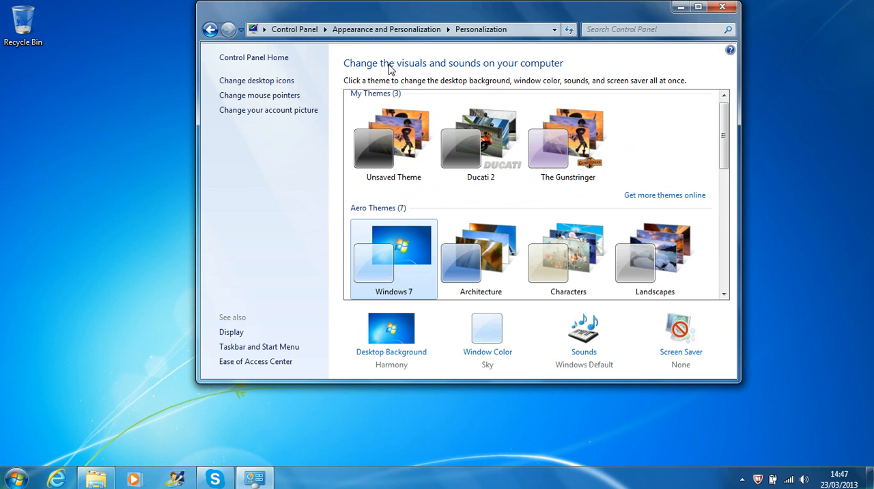
mouse_move(413, 80)
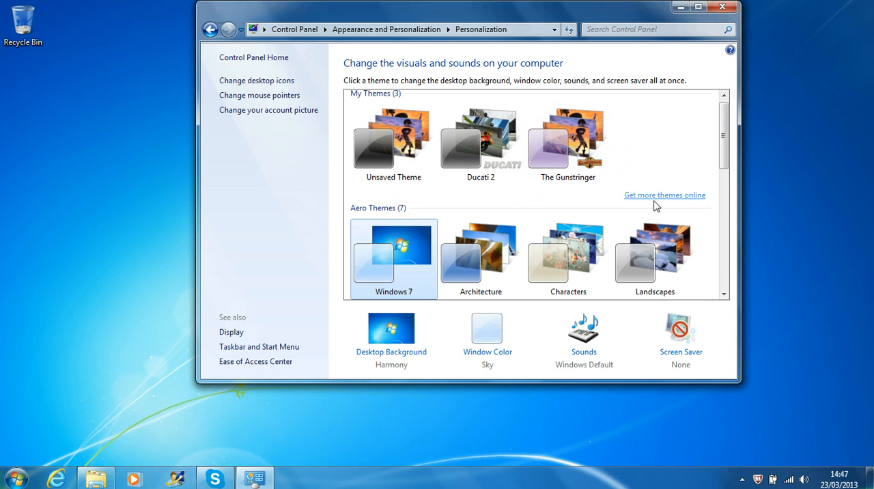
scroll("down", 3)
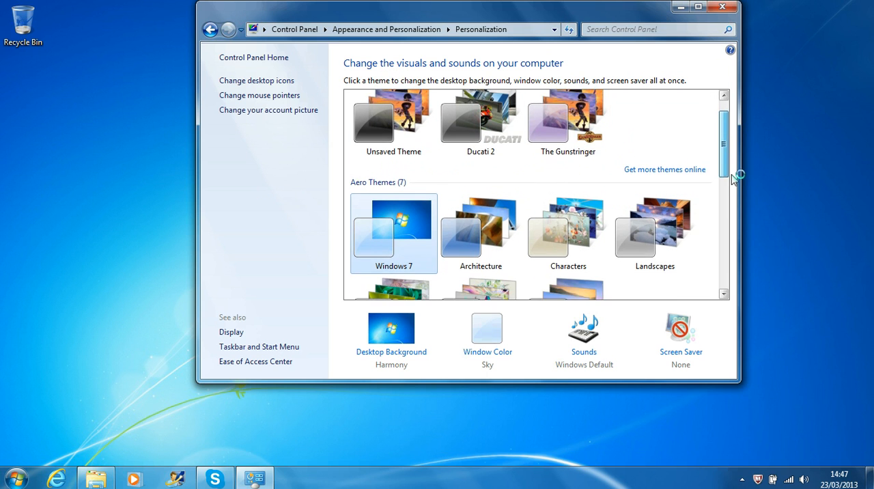
scroll("down", 3)
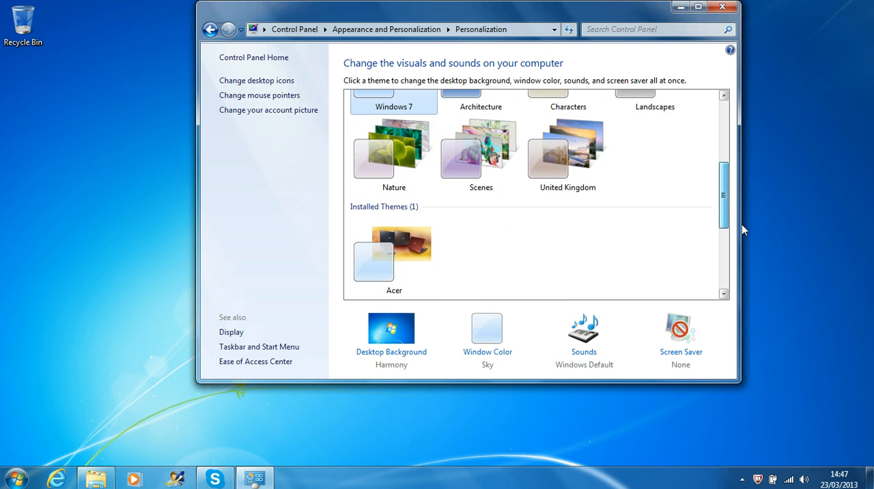
scroll("down", 3)
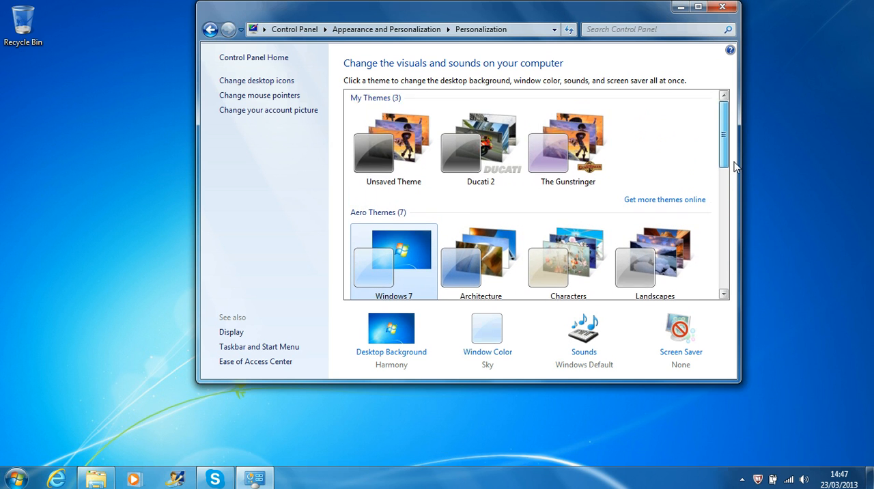
scroll("down", 3)
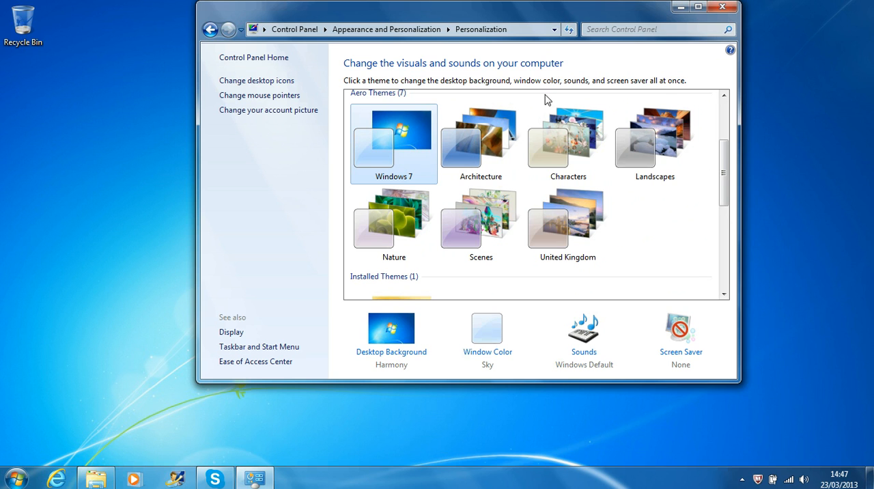
mouse_move(481, 143)
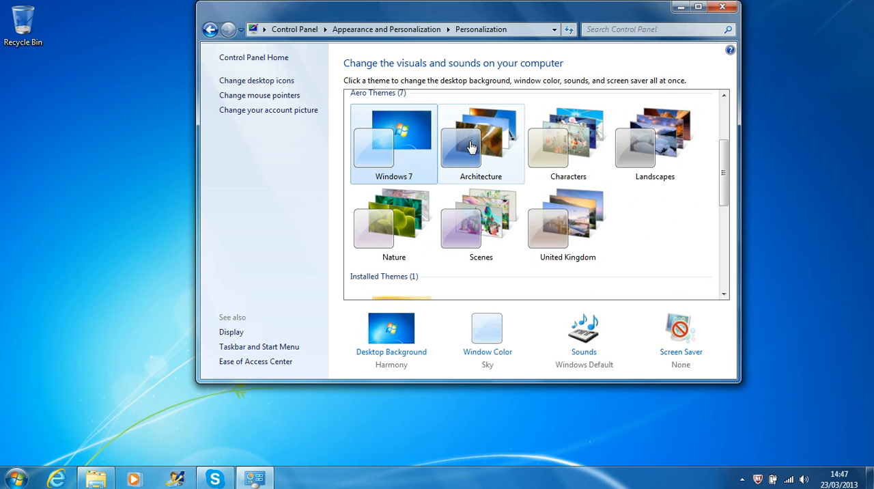
mouse_move(655, 144)
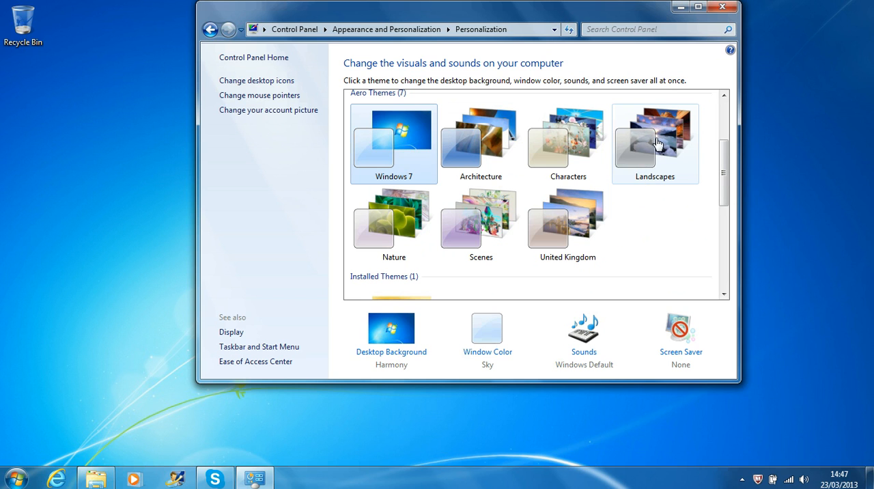
mouse_move(659, 149)
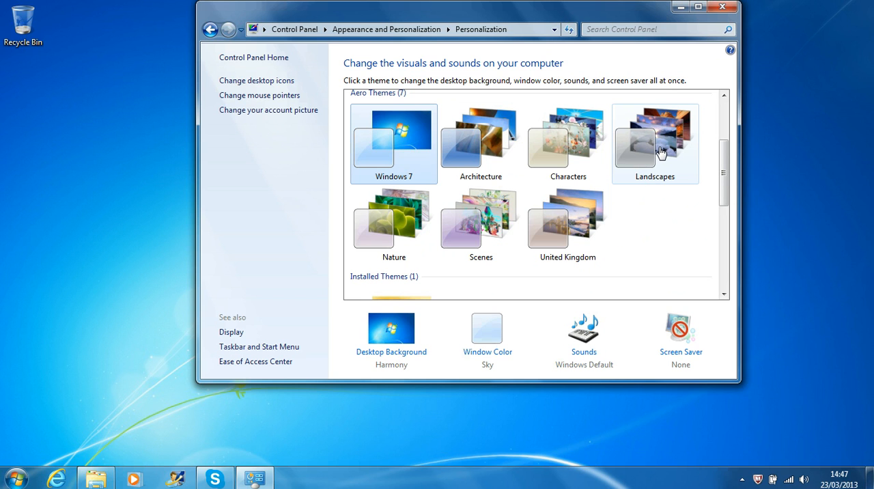
Apply the Landscapes Aero theme and close Personalization, leaving the glacier lake wallpaper
left_click(654, 142)
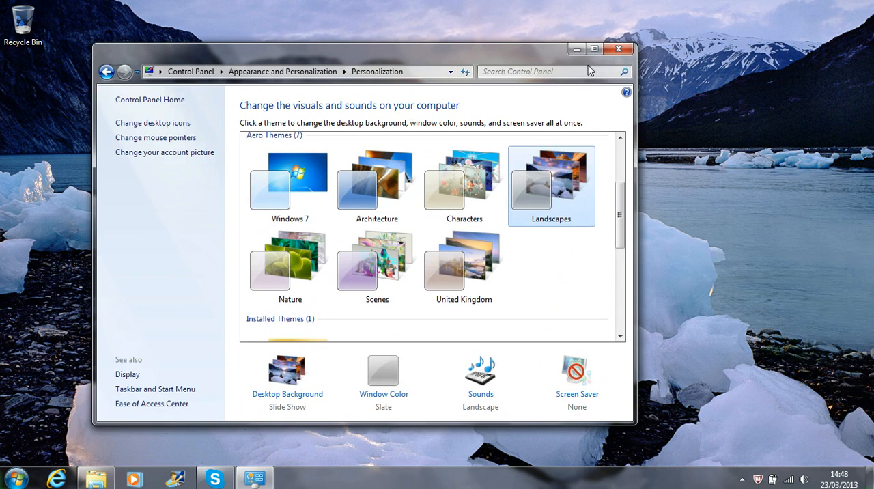
left_click(617, 49)
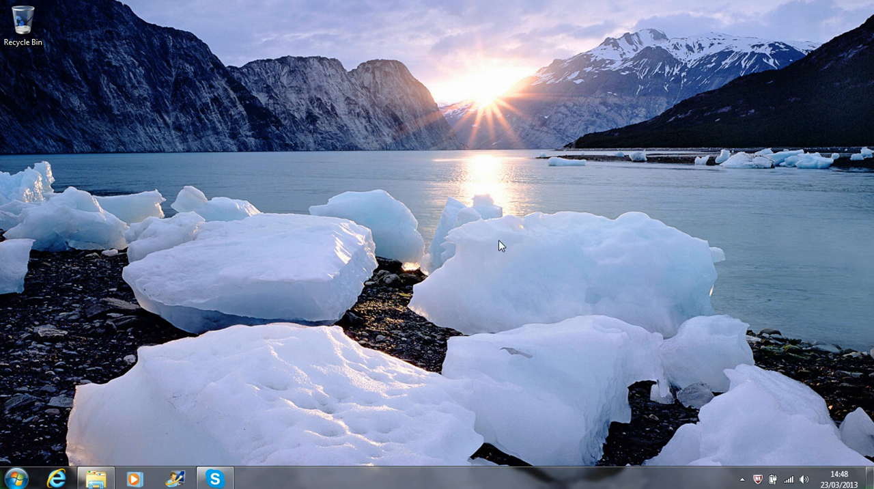
mouse_move(459, 267)
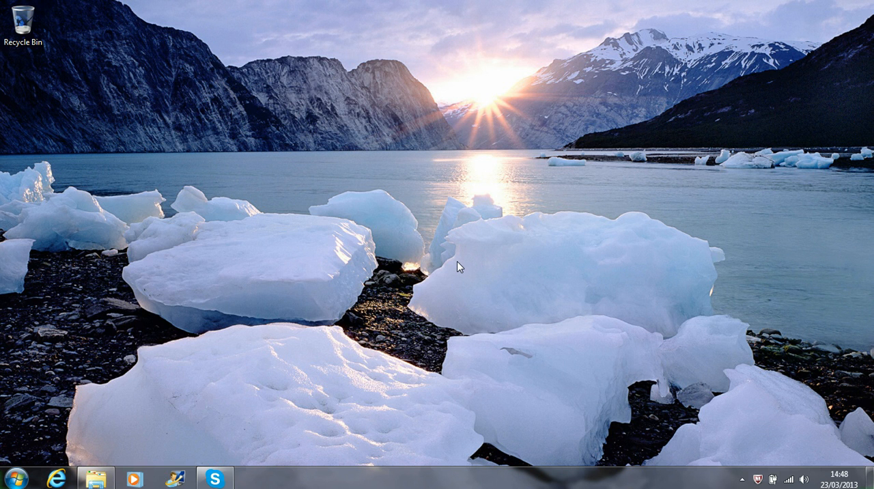